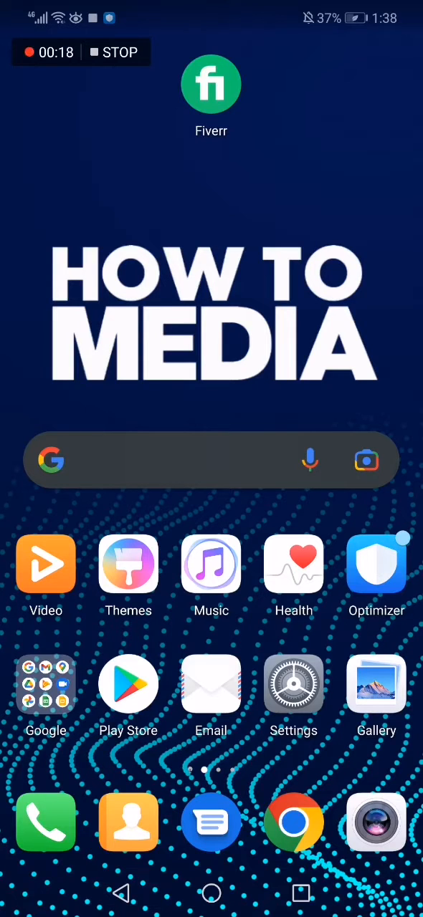
- Launch Fiverr, scroll the home feed, then return to the Account page
click(210, 84)
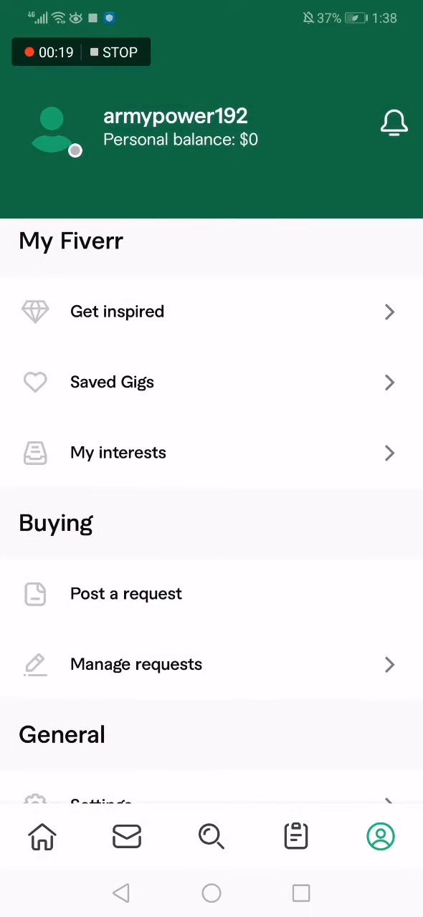
click(42, 837)
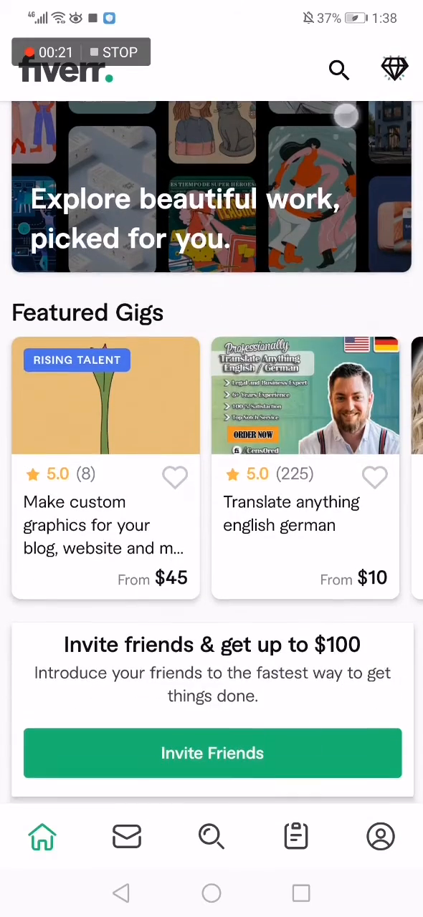
scroll(down, 3)
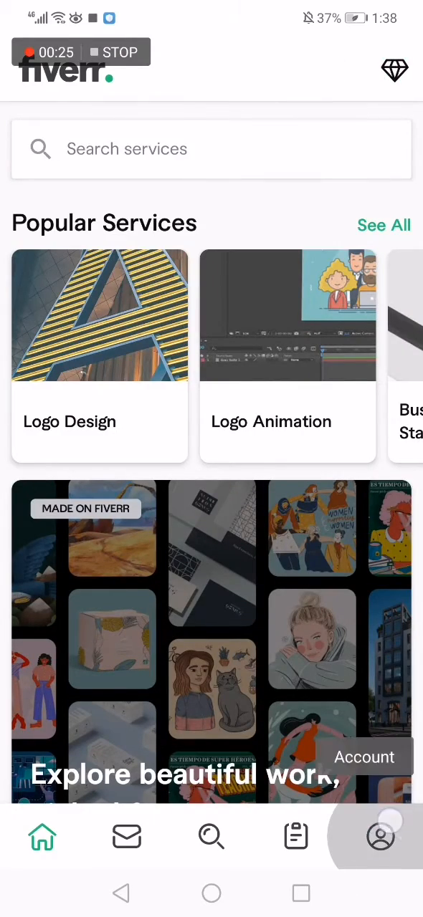
click(380, 836)
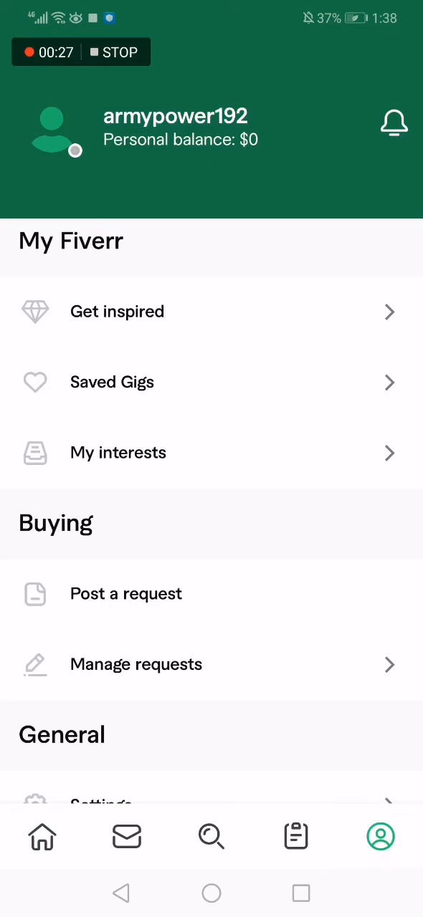
scroll(up, 3)
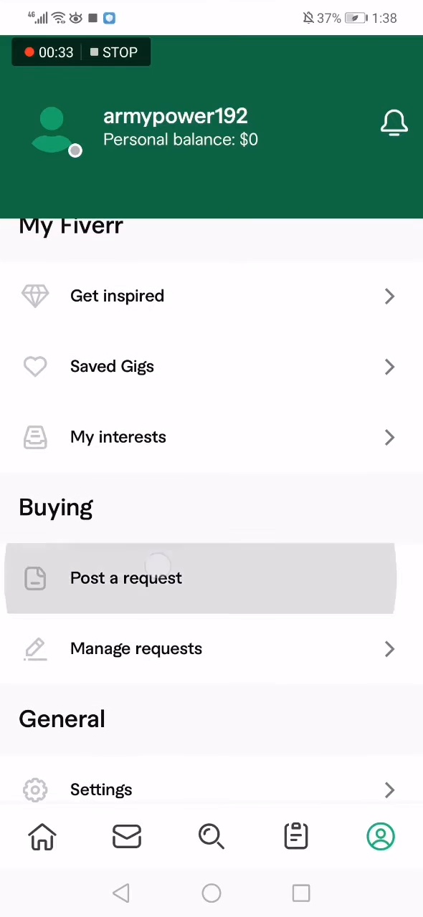
- Post a request described as 'I want a thumbnail designer for 10 videos'
click(125, 578)
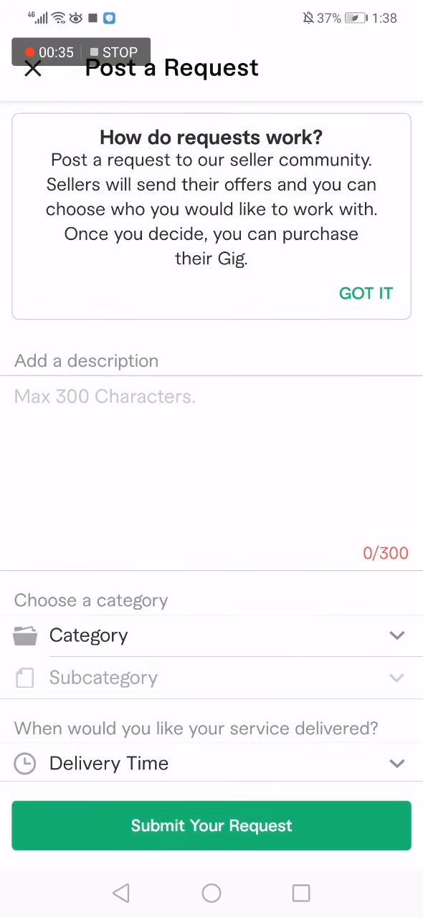
click(211, 337)
text(I want a thumbnail designer fo)
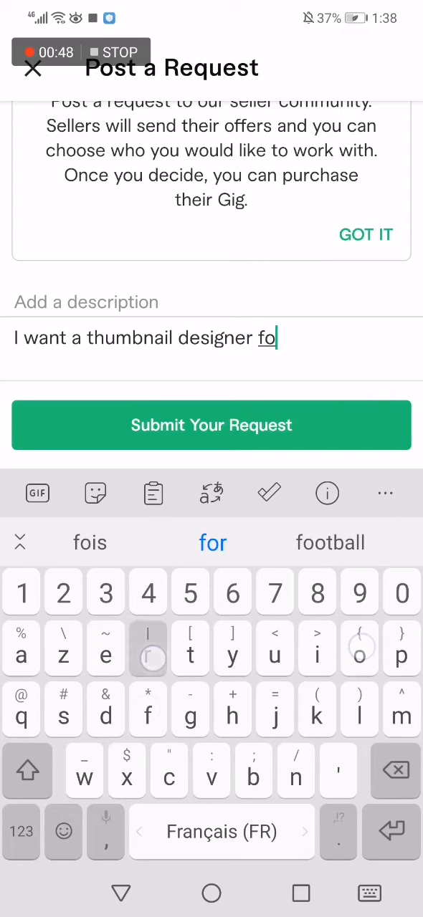
text(r 10 videos)
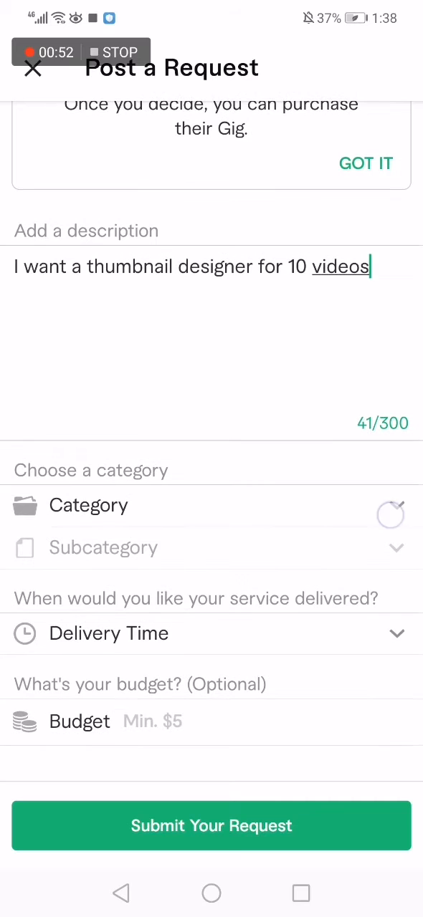
- Choose Graphics & Design as the category and 1 Day delivery time
click(212, 506)
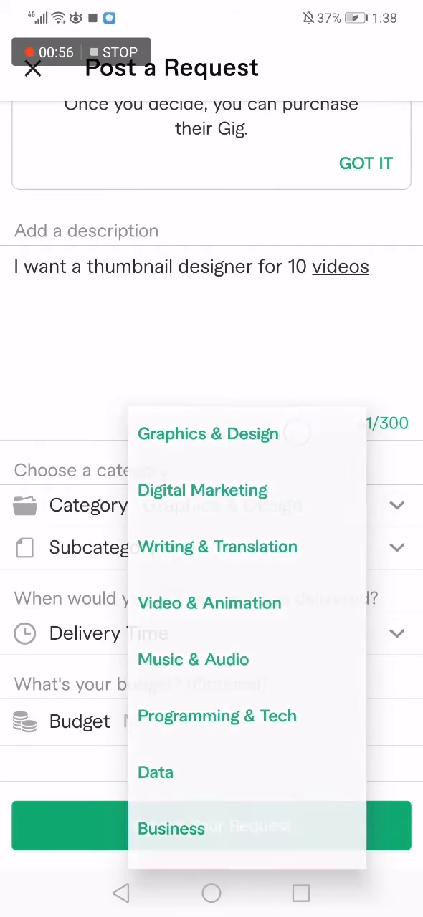
click(208, 434)
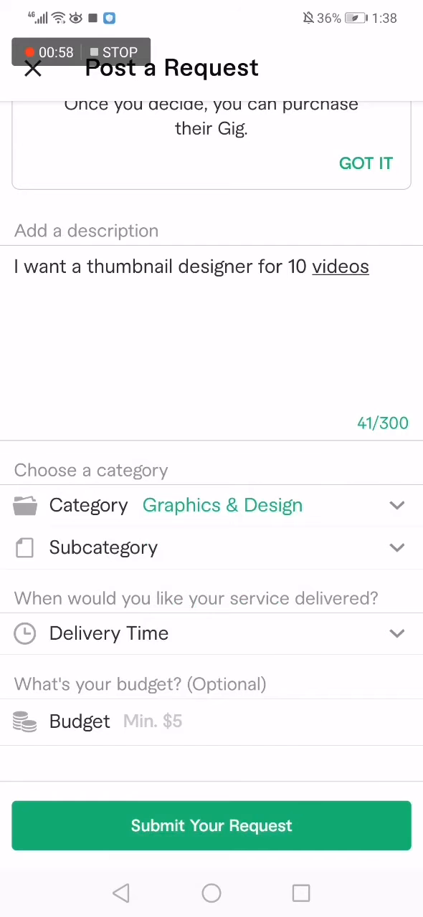
click(211, 634)
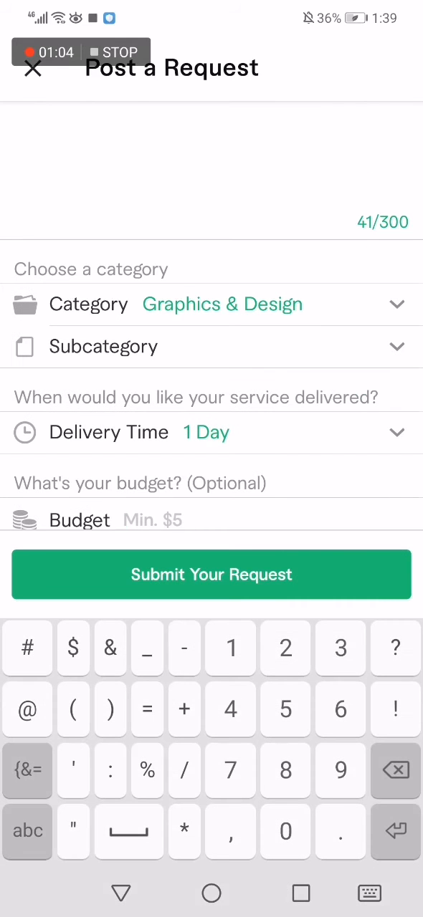
- Enter 50 in the Budget field
click(144, 520)
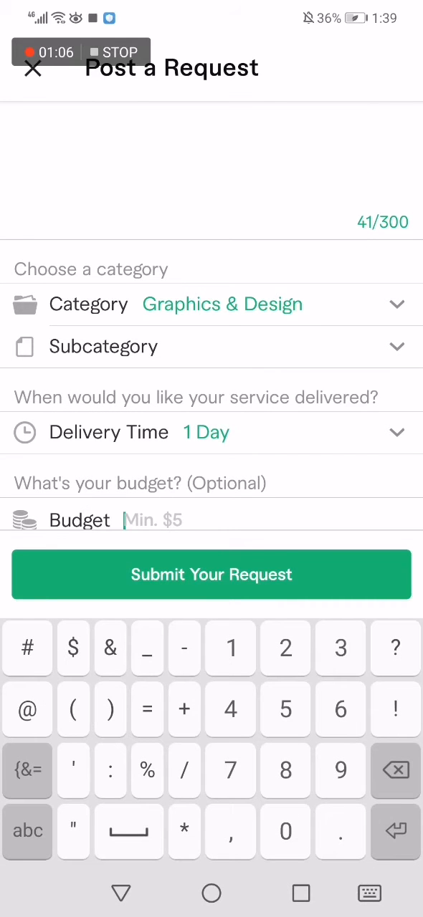
click(284, 709)
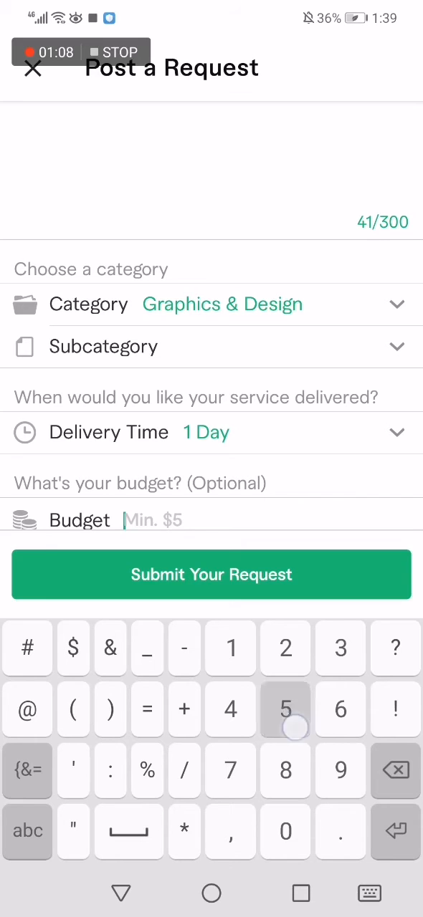
text(0)
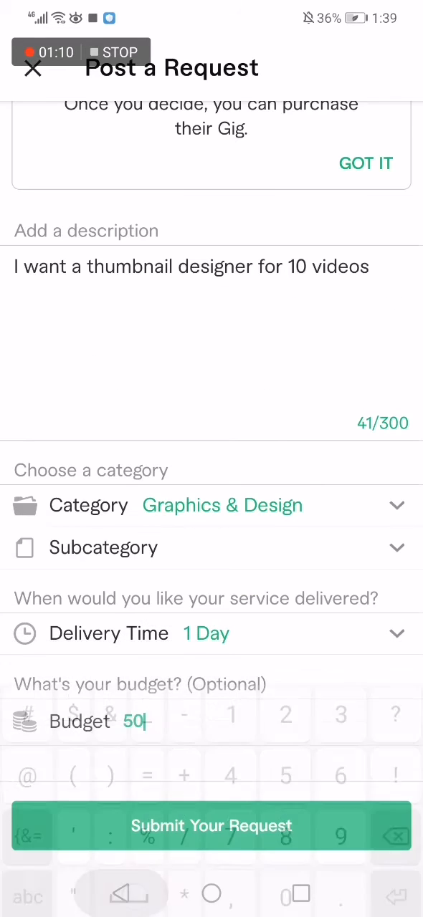